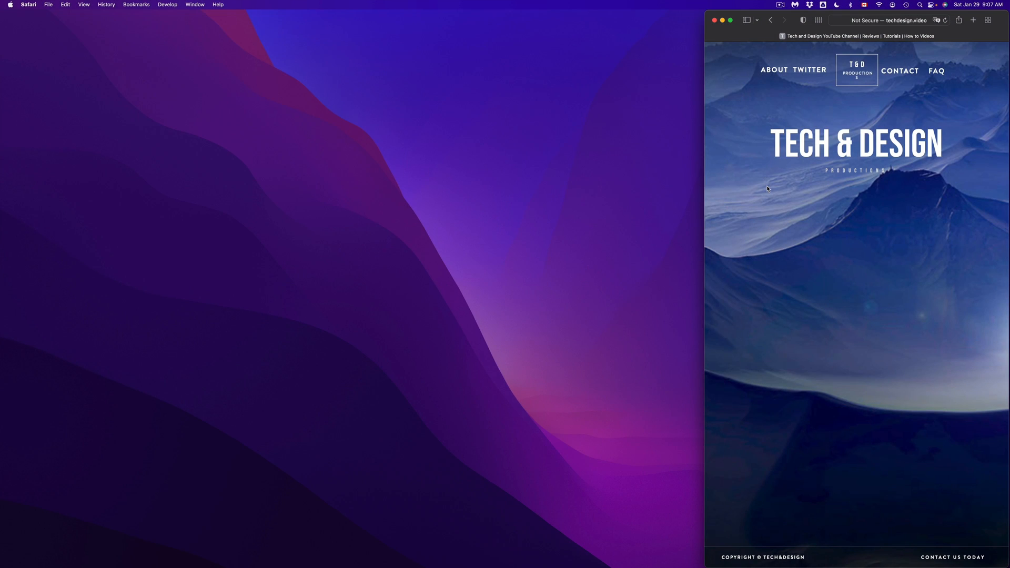
{"action": "mouse_move", "coordinate": [367, 134]}
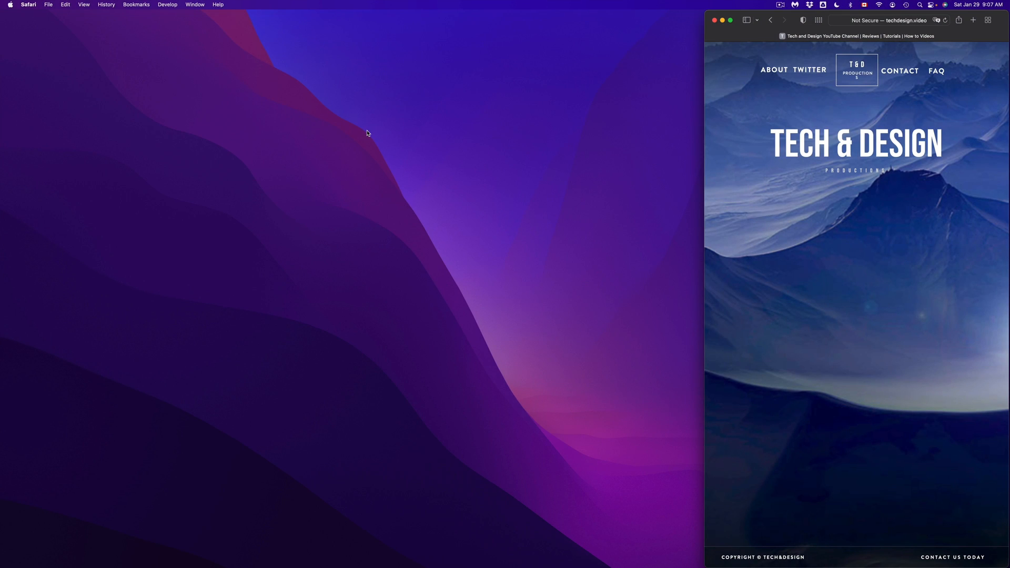
{"action": "mouse_move", "coordinate": [344, 131]}
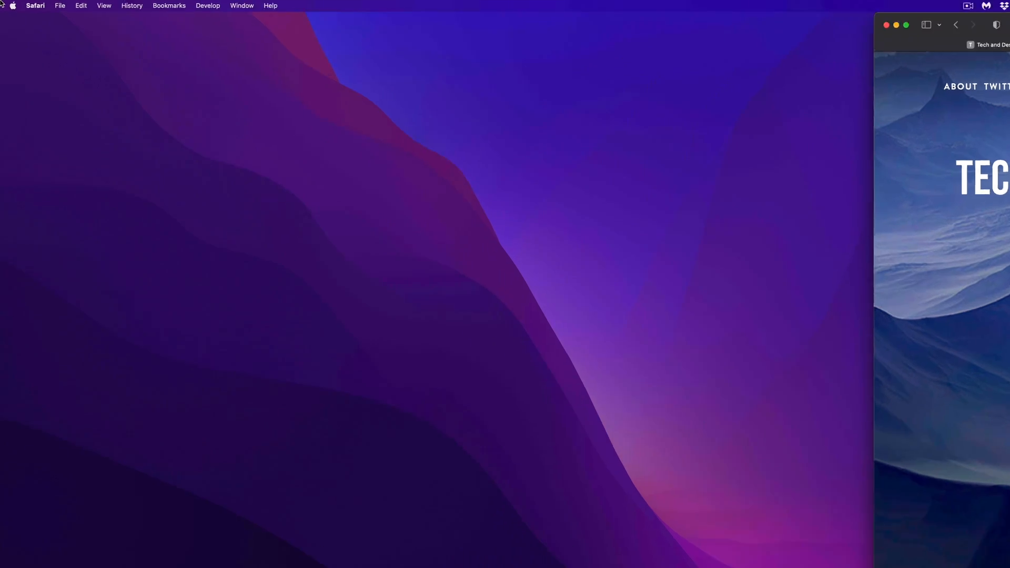
Step: Bring up the Apple menu listing About This Mac, System Preferences and App Store with 8 updates
{"action": "left_click", "coordinate": [12, 6]}
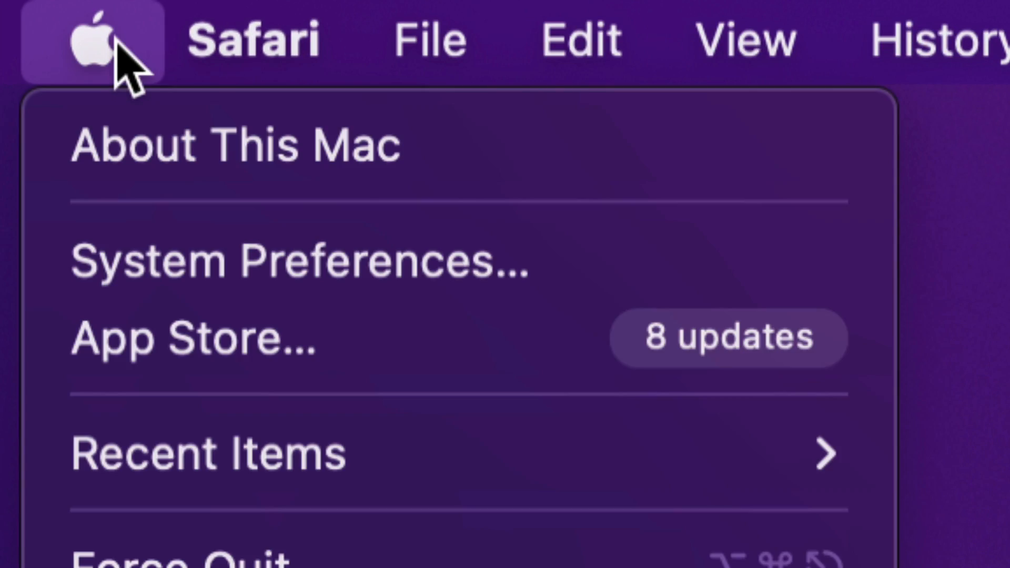
{"action": "mouse_move", "coordinate": [193, 338]}
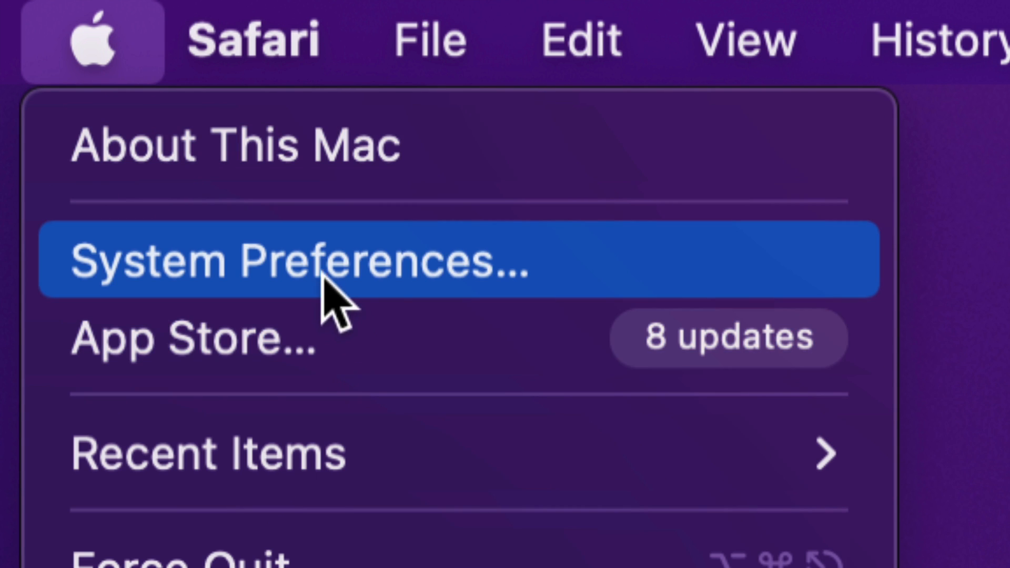
{"action": "mouse_move", "coordinate": [458, 315]}
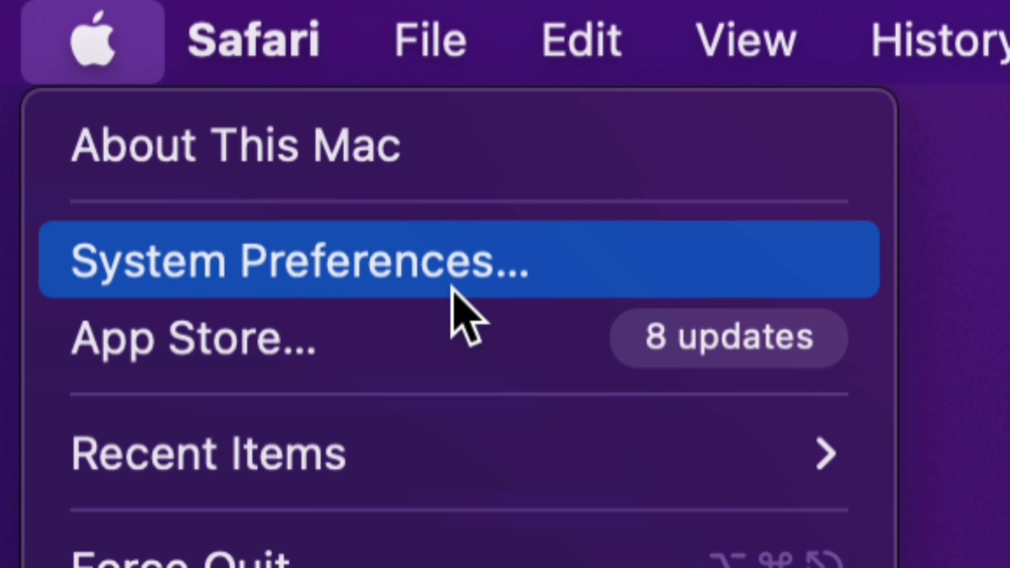
{"action": "mouse_move", "coordinate": [506, 422]}
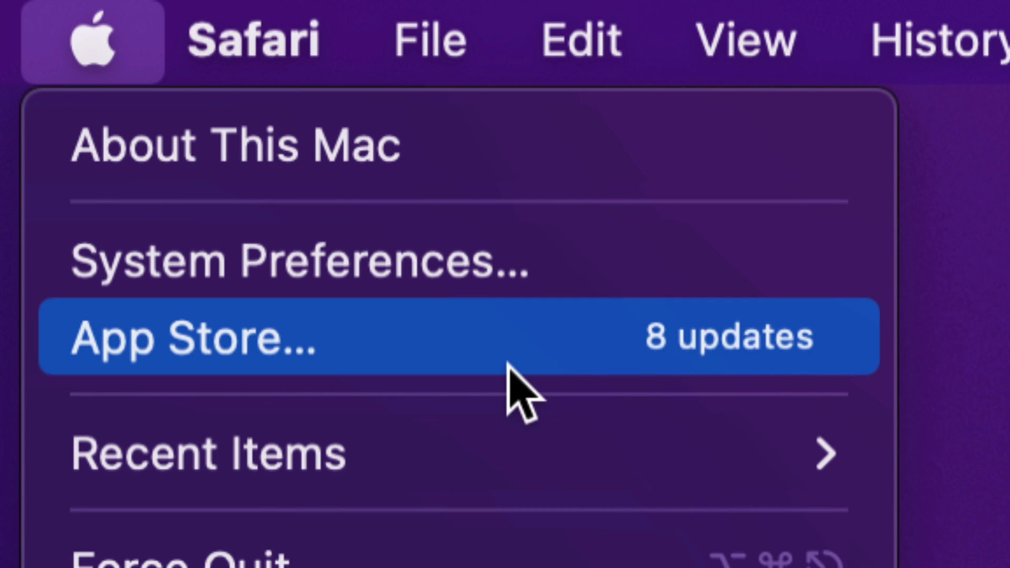
{"action": "mouse_move", "coordinate": [554, 264]}
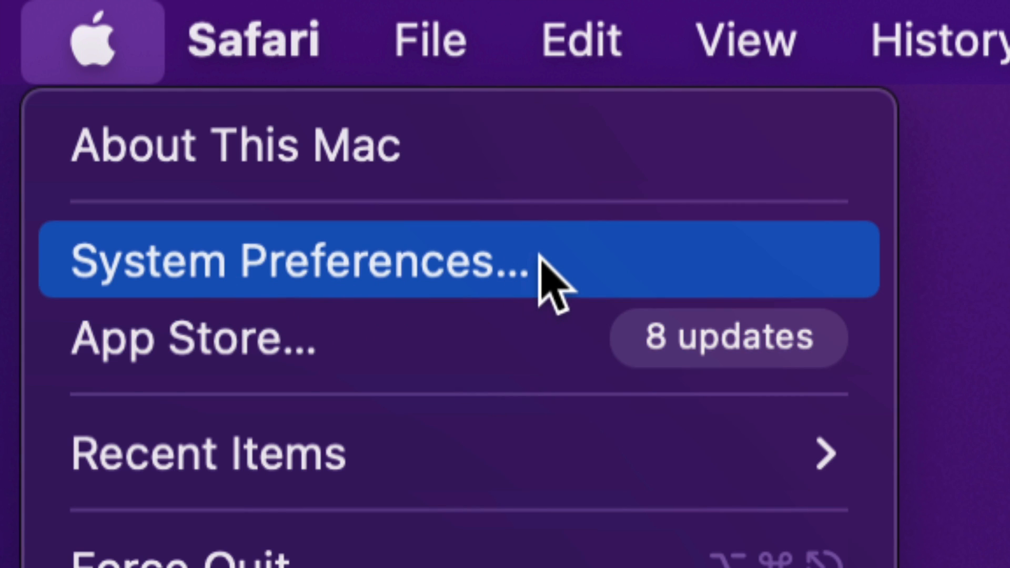
{"action": "mouse_move", "coordinate": [400, 283]}
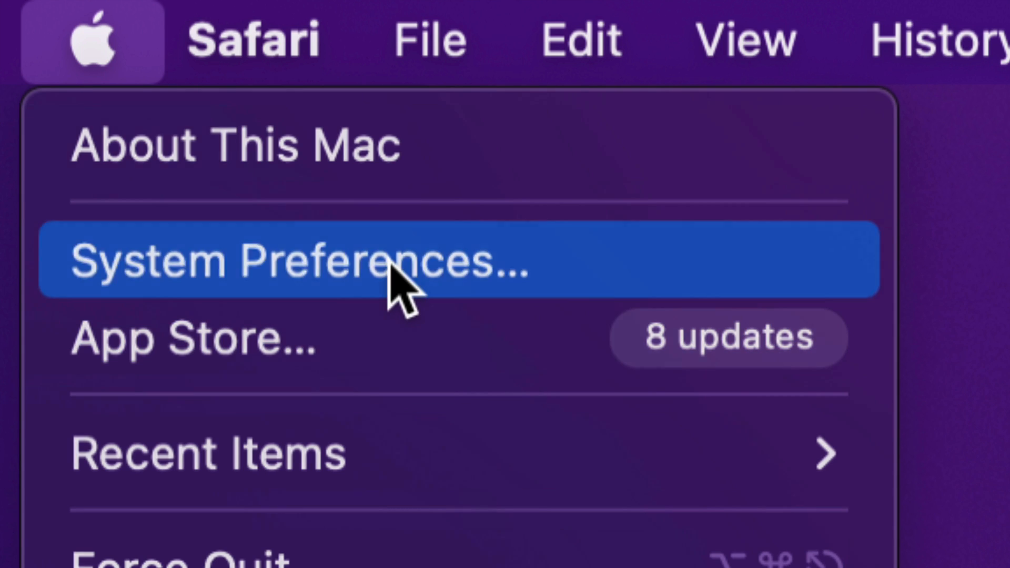
Step: Launch System Preferences showing the Tech Design account and the full grid of panes
{"action": "left_click", "coordinate": [291, 261]}
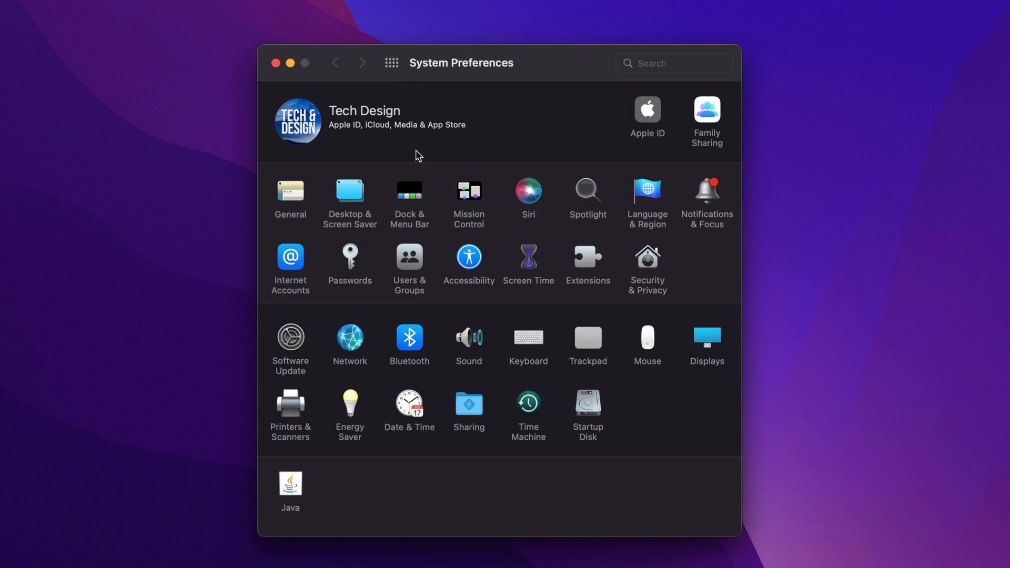
{"action": "mouse_move", "coordinate": [367, 300]}
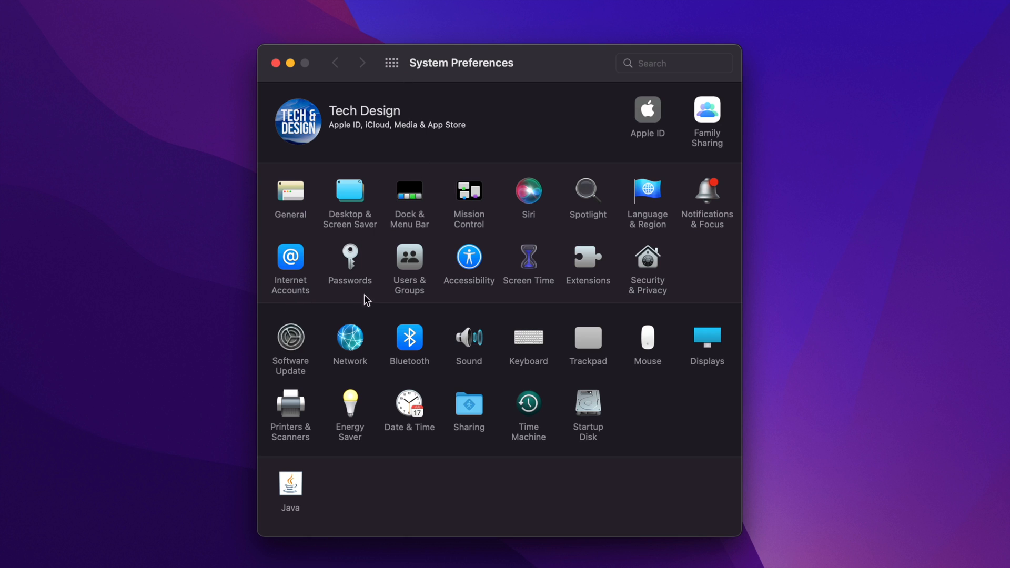
{"action": "mouse_move", "coordinate": [289, 369]}
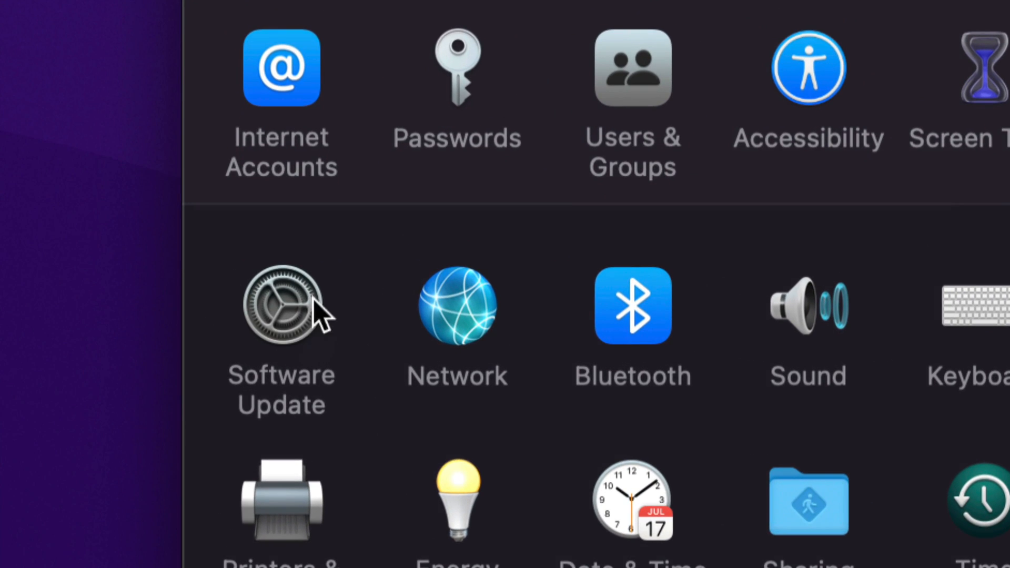
Step: Show the Software Update pane and view More Info for the macOS Monterey 12.2 update
{"action": "left_click", "coordinate": [281, 305]}
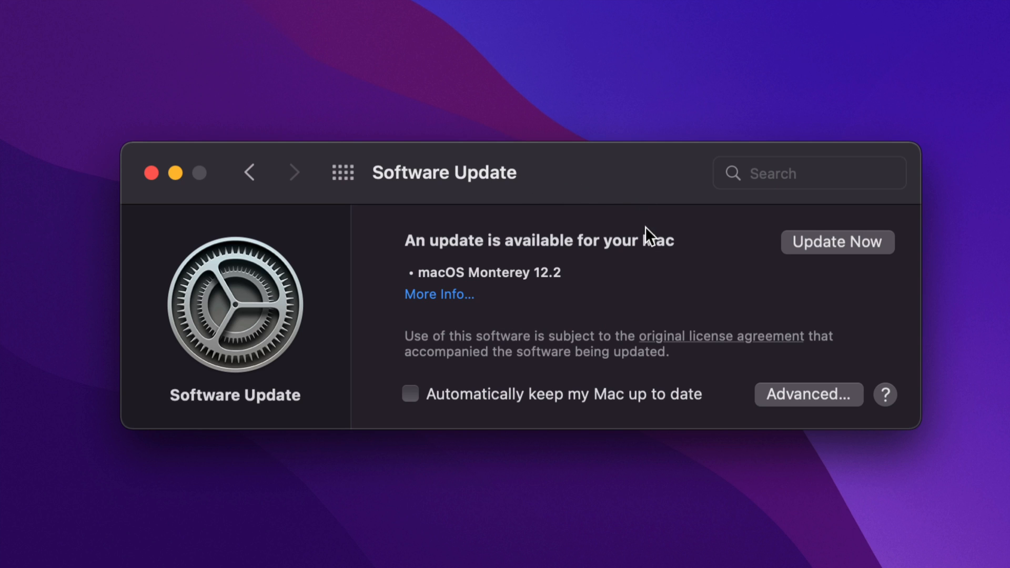
{"action": "mouse_move", "coordinate": [631, 233]}
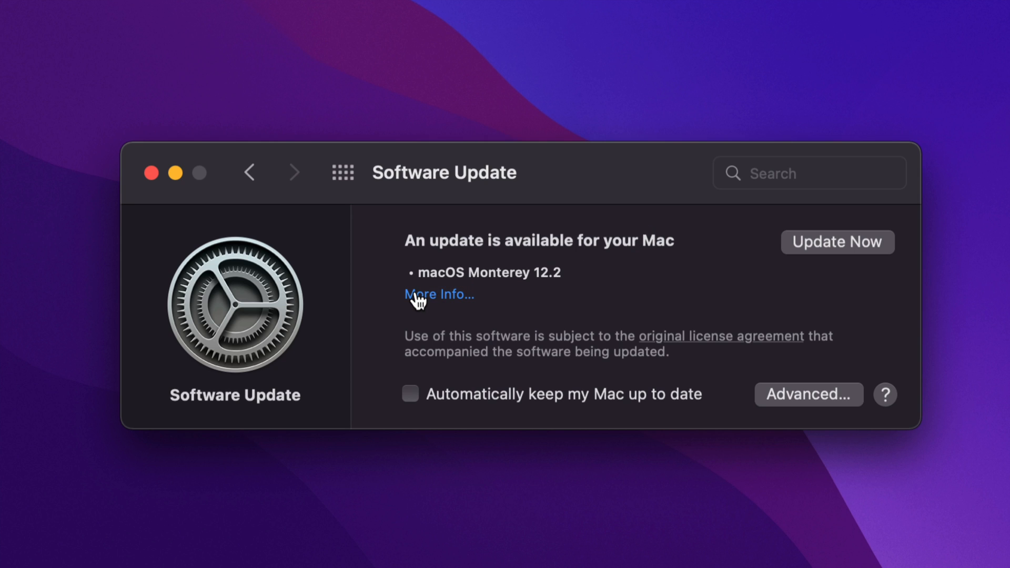
{"action": "left_click", "coordinate": [439, 294]}
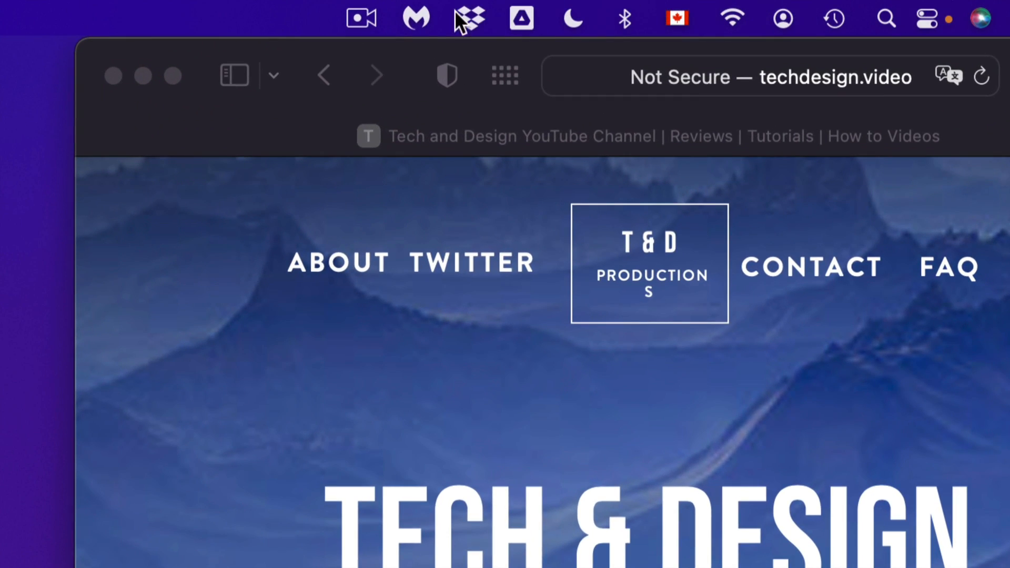
{"action": "mouse_move", "coordinate": [756, 22]}
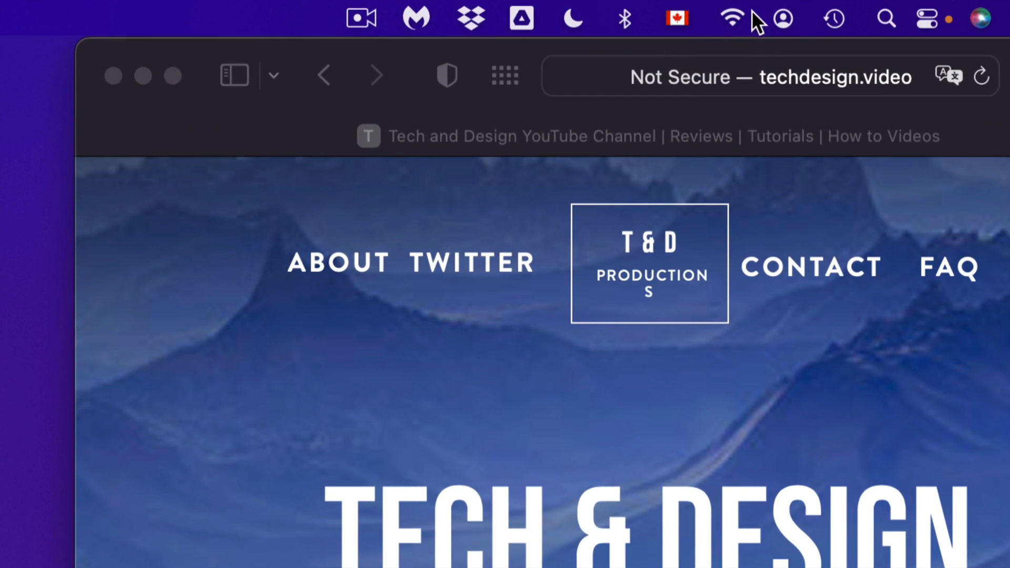
Step: Show the Time Machine menu with latest backup yesterday 3:55 PM and Back Up Now
{"action": "left_click", "coordinate": [834, 18]}
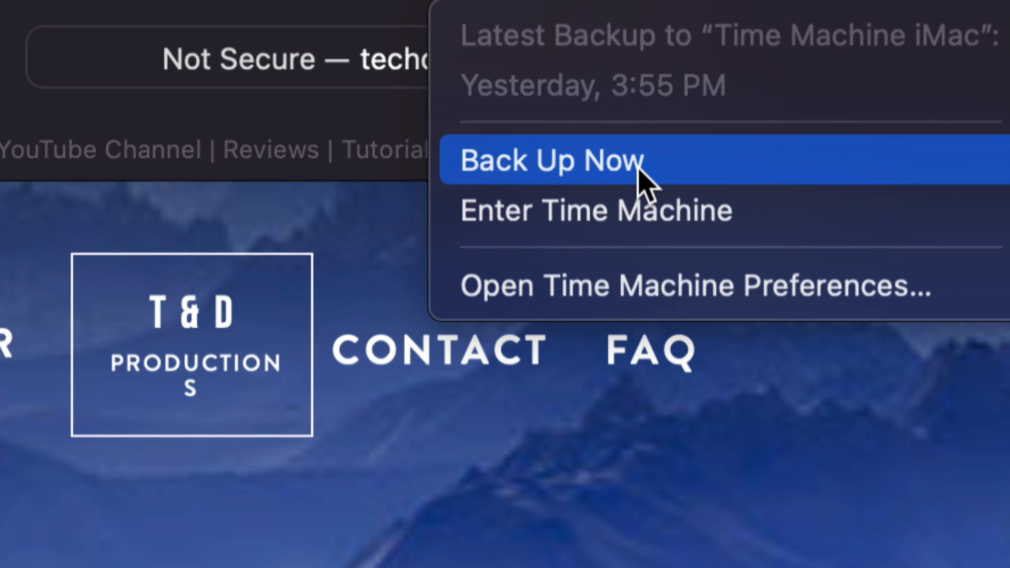
{"action": "mouse_move", "coordinate": [615, 209]}
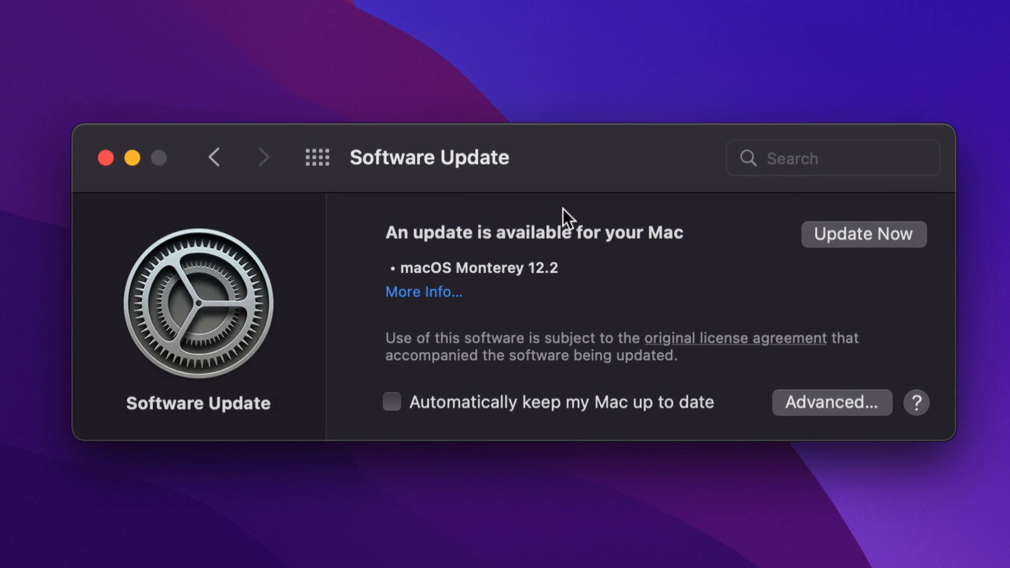
{"action": "mouse_move", "coordinate": [863, 233]}
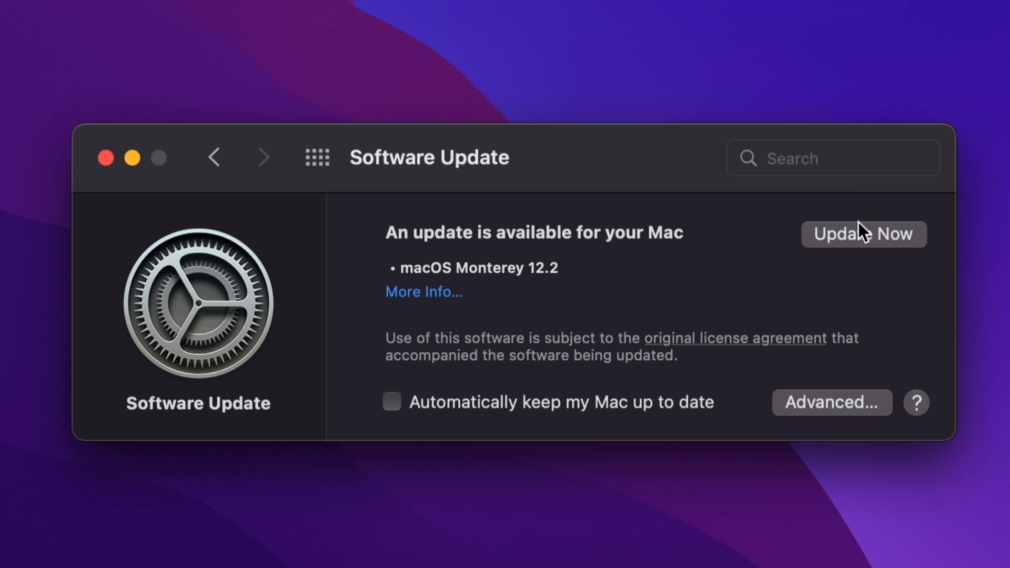
Step: Start the macOS Monterey 12.2 download via Update Now and agree to the license agreement
{"action": "left_click", "coordinate": [864, 233]}
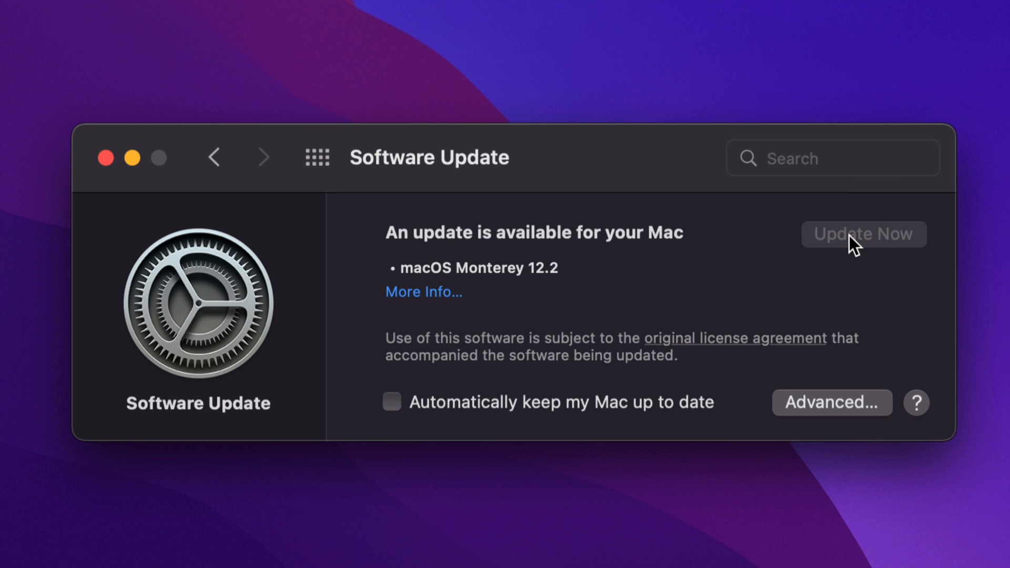
{"action": "left_click", "coordinate": [862, 233]}
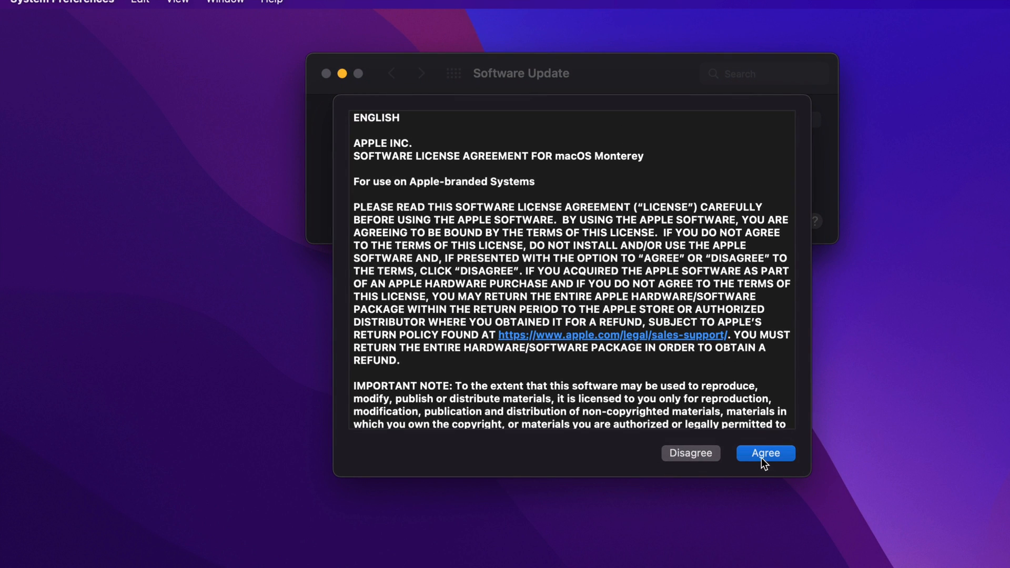
{"action": "left_click", "coordinate": [764, 452]}
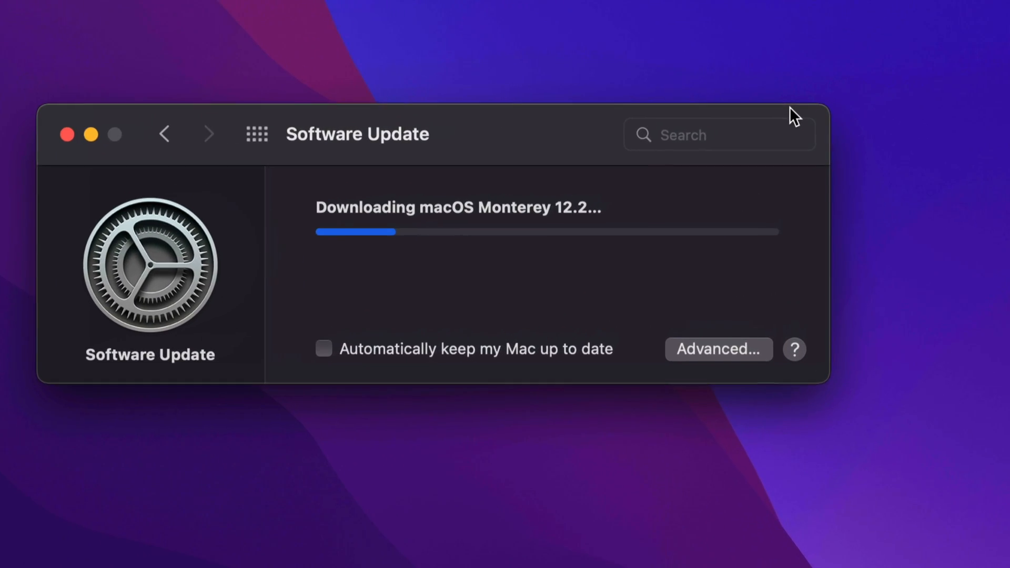
{"action": "left_click_drag", "start_coordinate": [792, 115], "coordinate": [591, 158]}
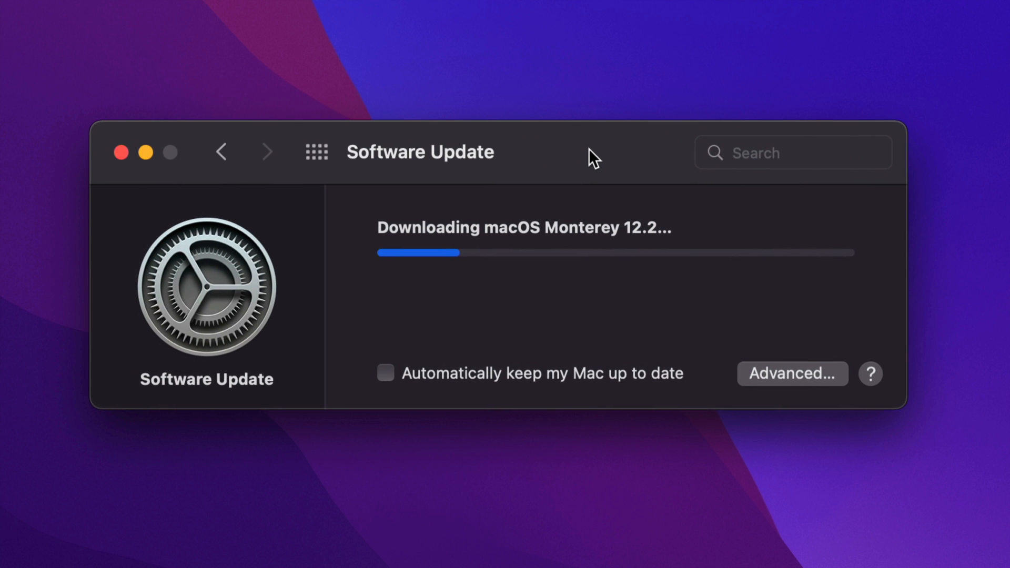